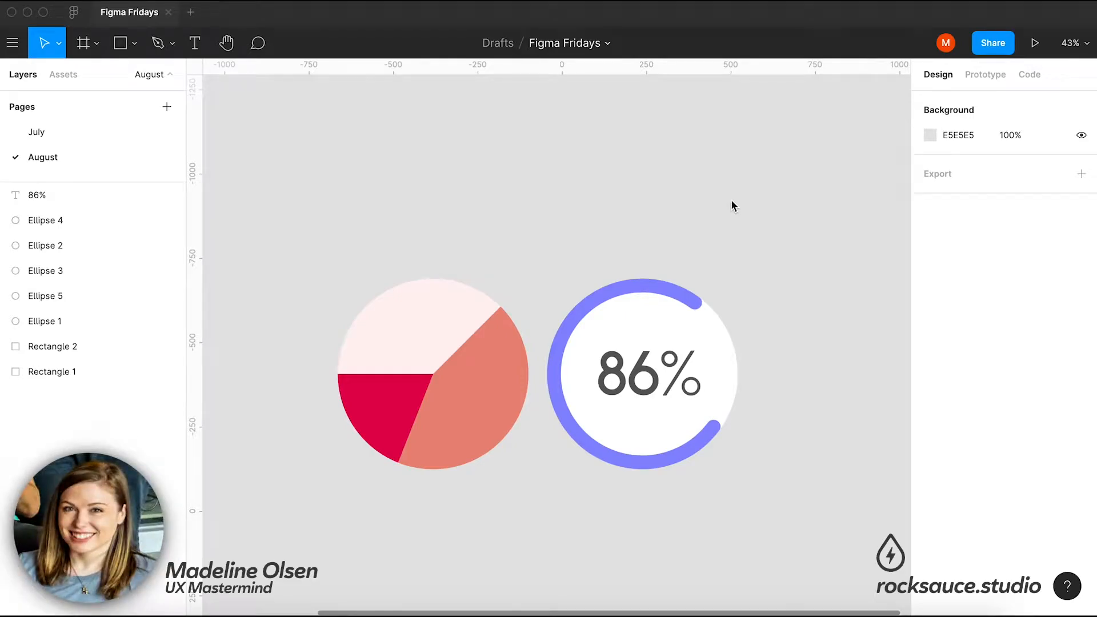
pyautogui.moveTo(625, 85)
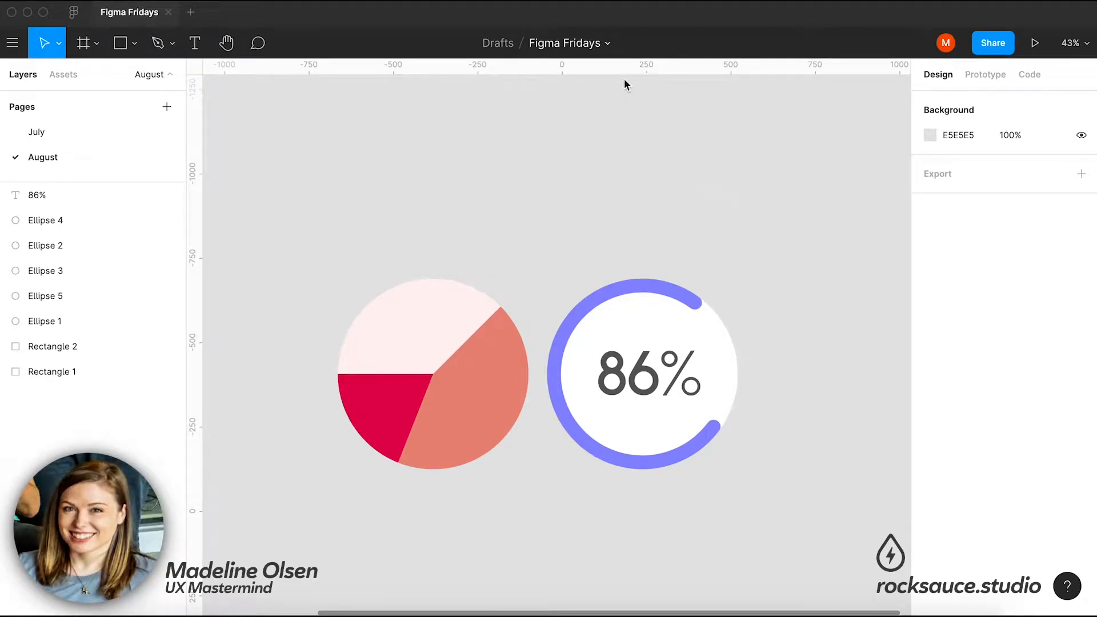
pyautogui.moveTo(686, 244)
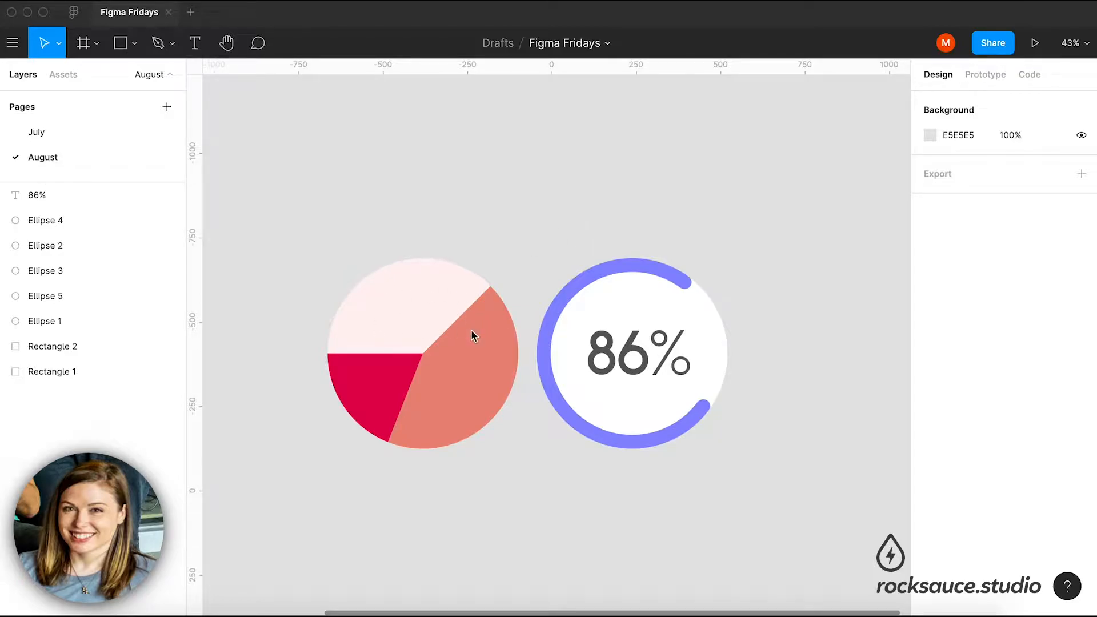
pyautogui.moveTo(637, 324)
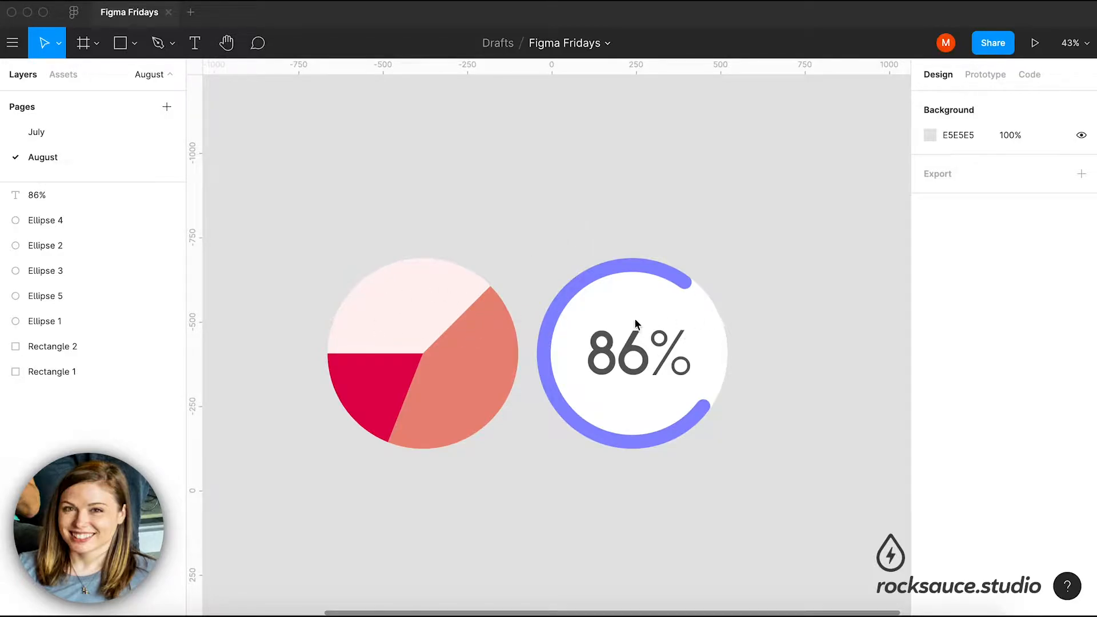
pyautogui.moveTo(610, 348)
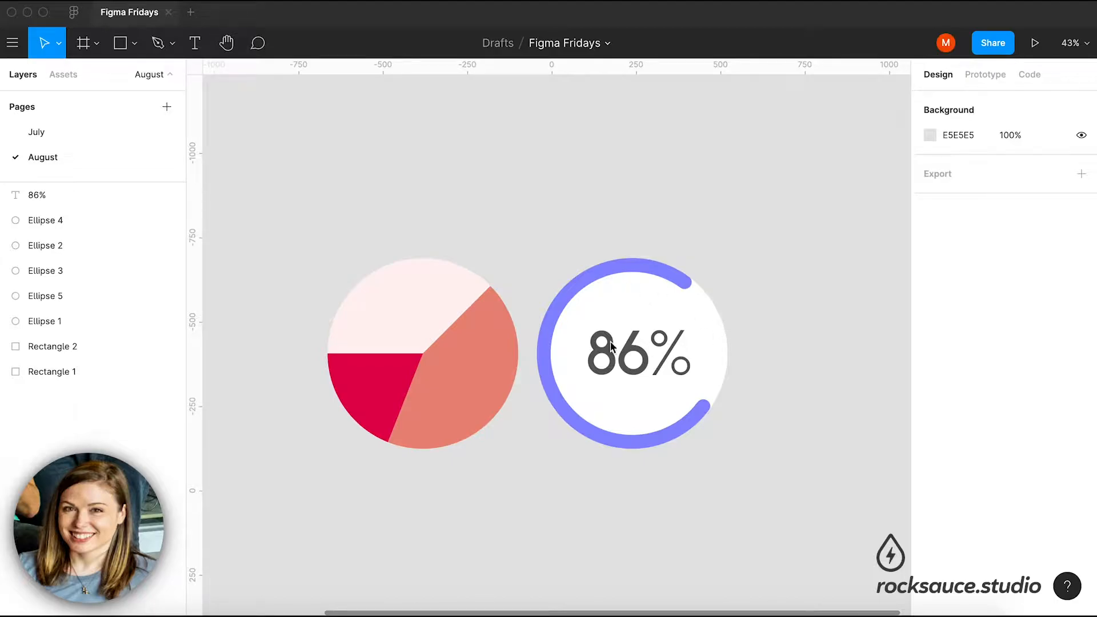
pyautogui.moveTo(600, 289)
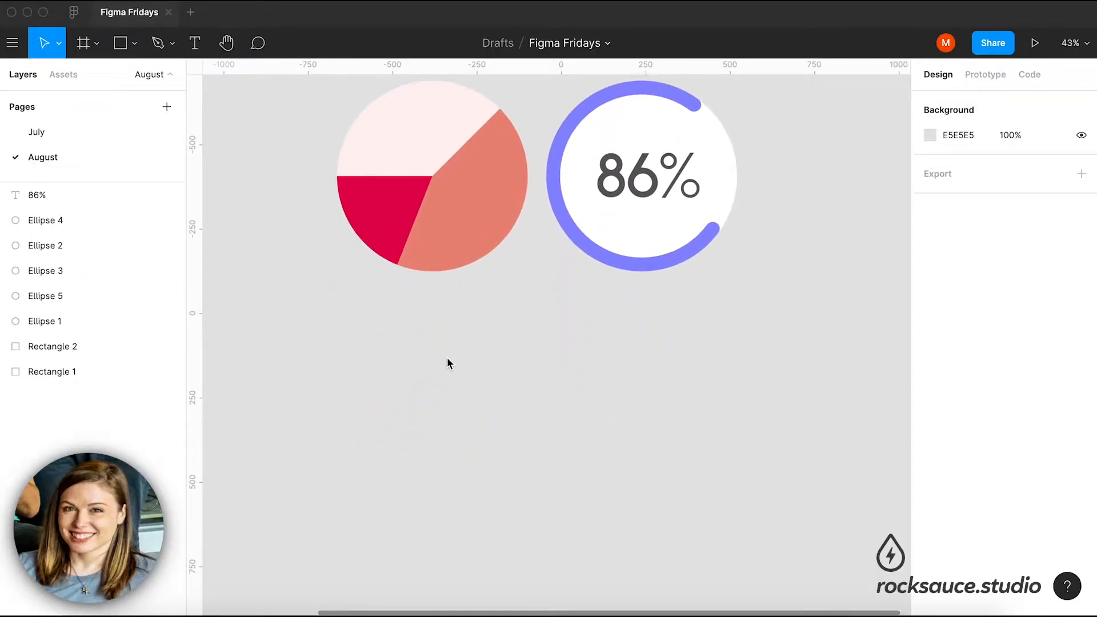
pyautogui.moveTo(411, 361)
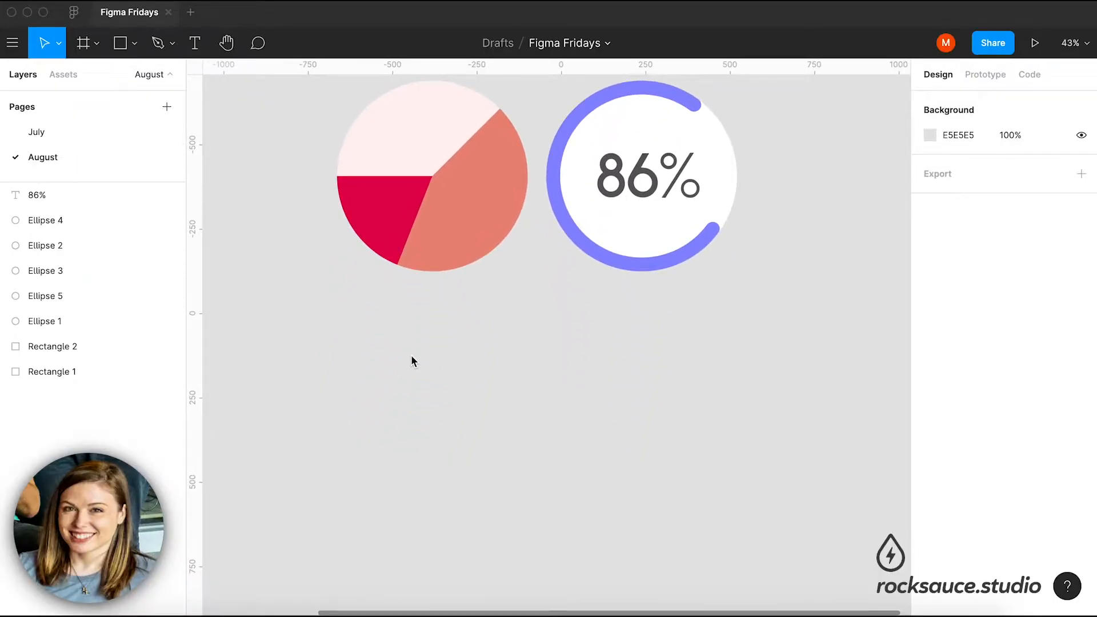
# - Draw three grey circles below the pie chart and fill the first pale pink FFF0F0
pyautogui.click(119, 42)
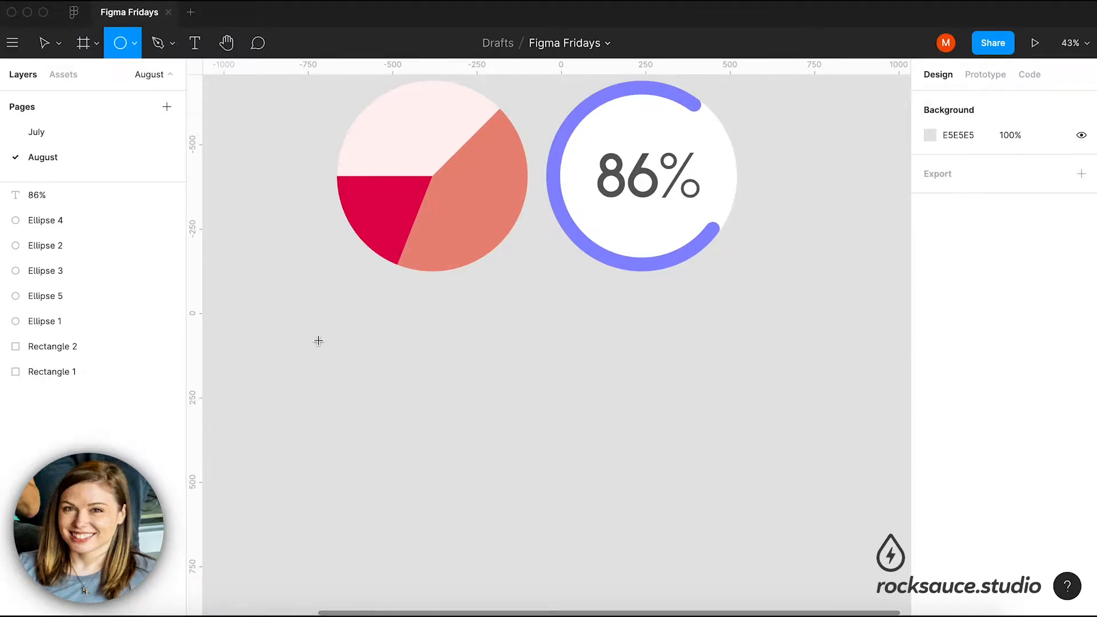
pyautogui.moveTo(341, 339)
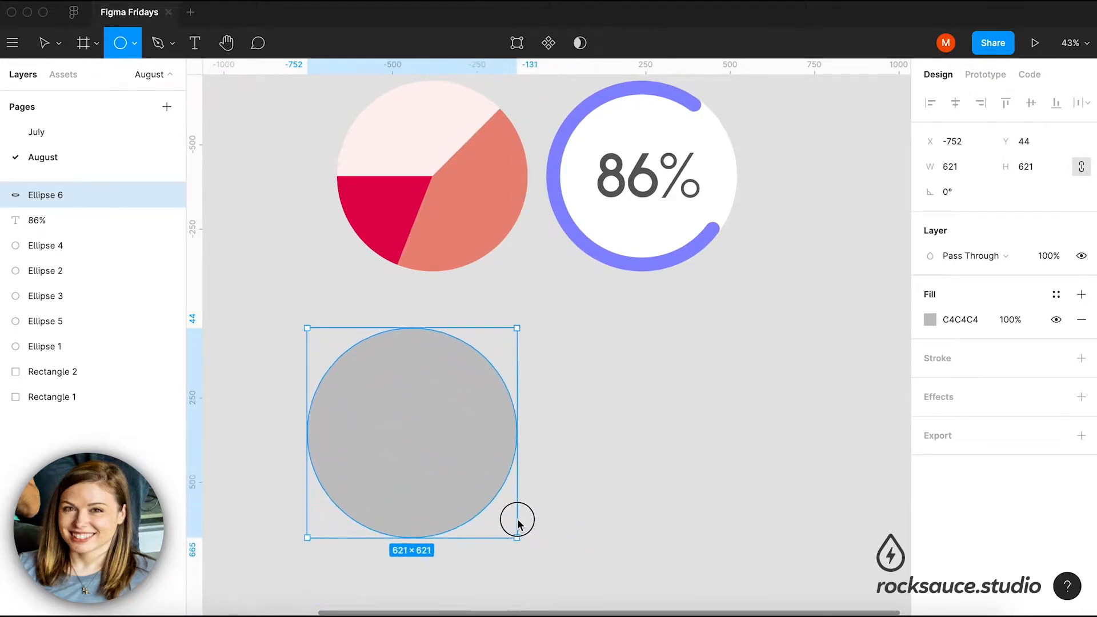
pyautogui.click(580, 435)
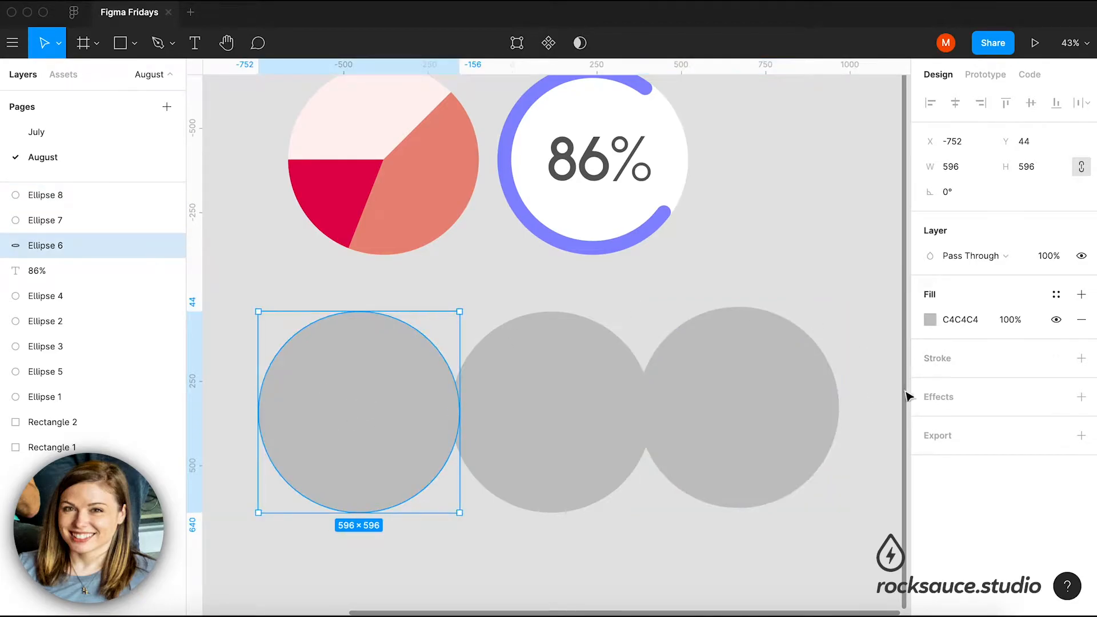
pyautogui.click(930, 319)
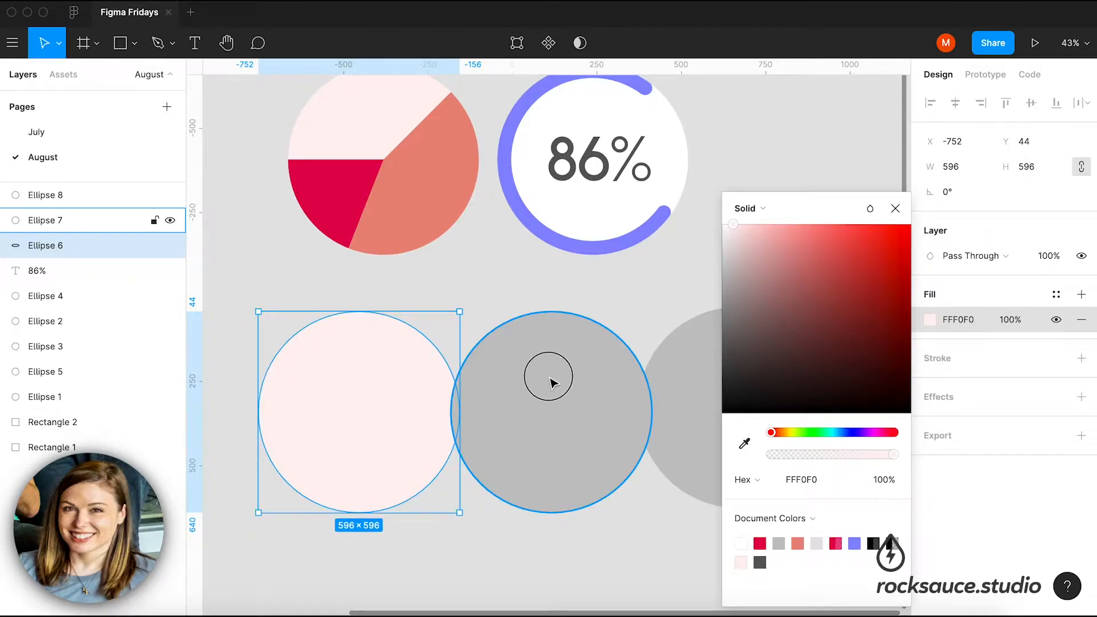
# - Select the second circle to begin recolouring it coral
pyautogui.click(549, 378)
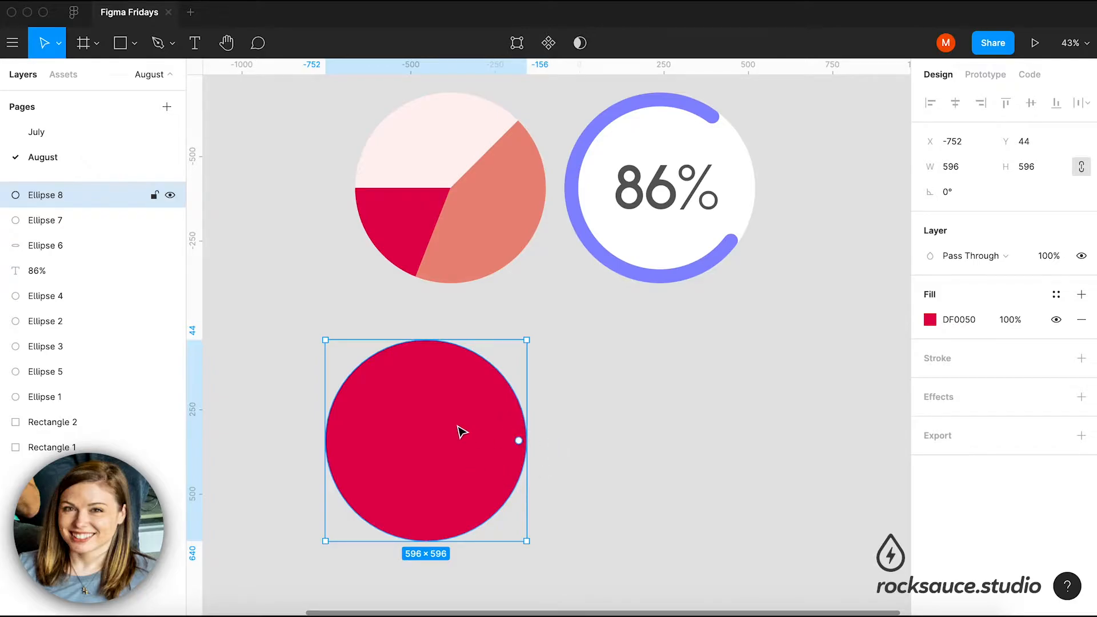
pyautogui.moveTo(518, 441)
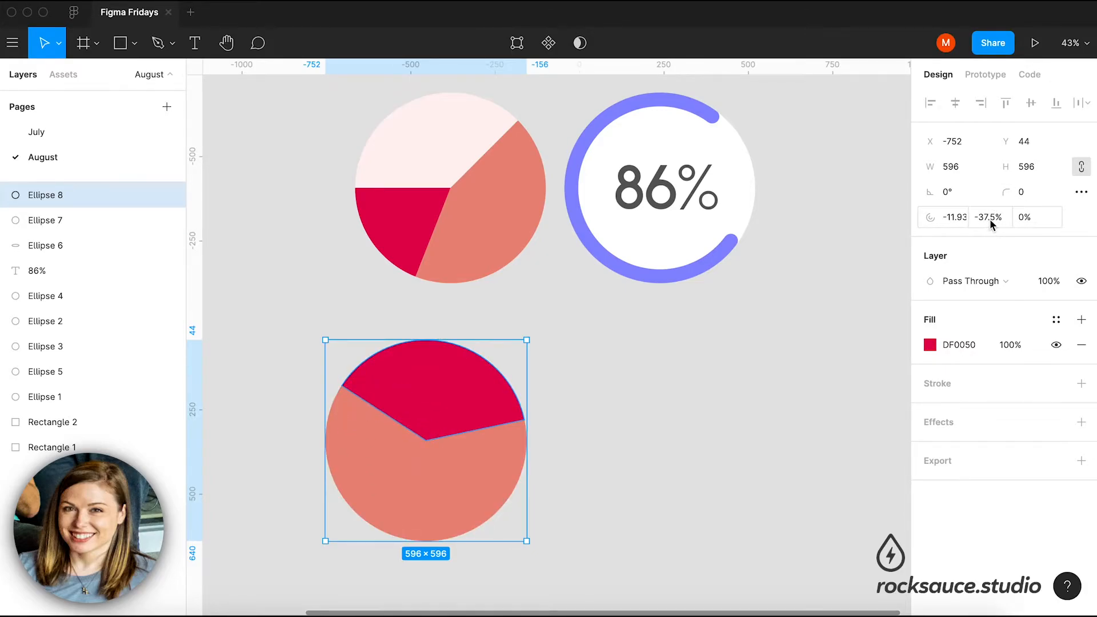
# - Trim the red ellipse's arc sweep so the crimson slice covers about 38% of the pie
pyautogui.click(989, 218)
pyautogui.write('38')
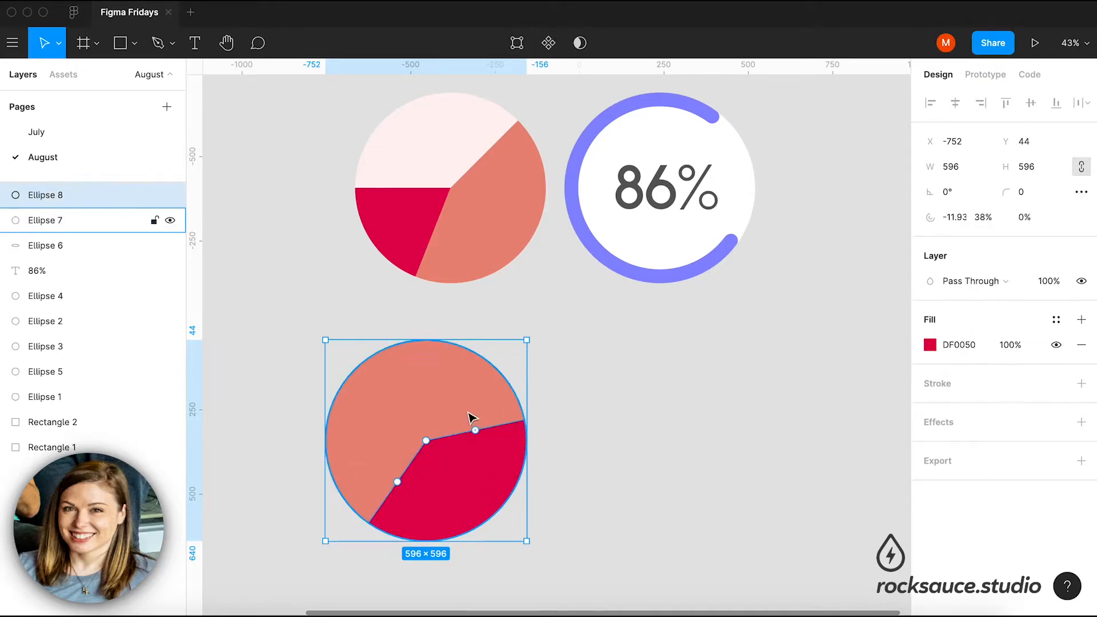
pyautogui.moveTo(476, 429)
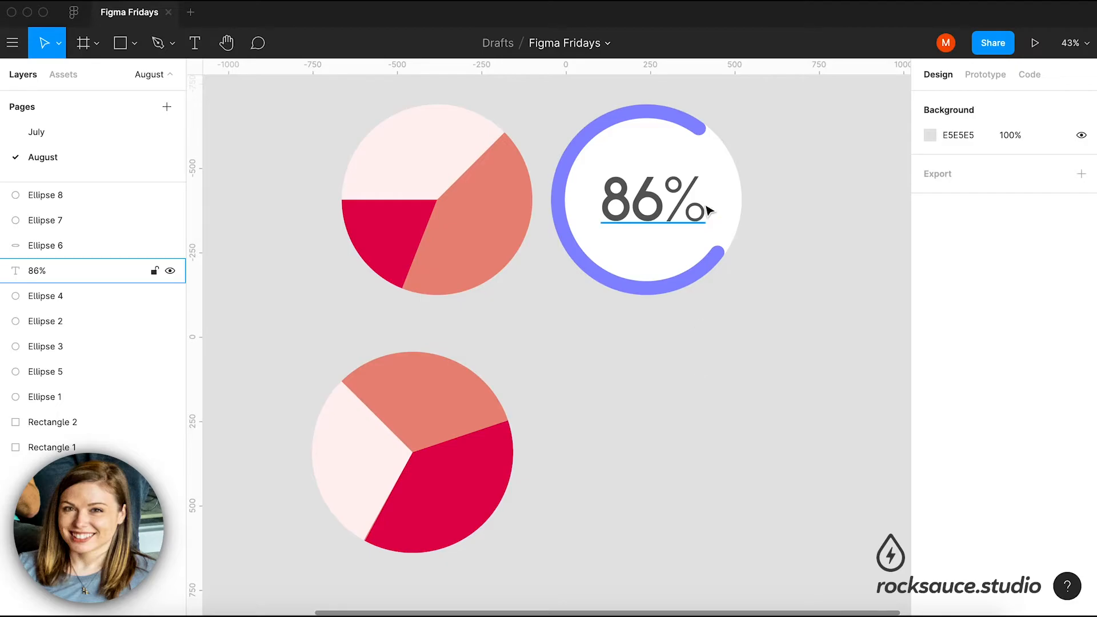
# - Deselect the pie chart, choose the Ellipse tool, and draw a circle right of the pie
pyautogui.click(593, 352)
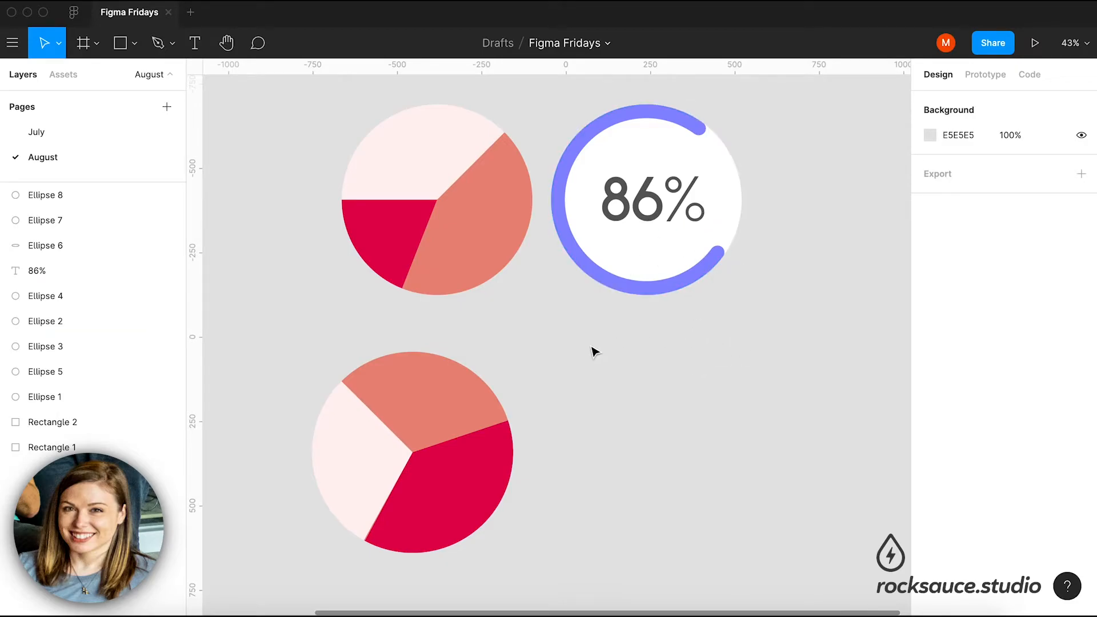
pyautogui.click(420, 392)
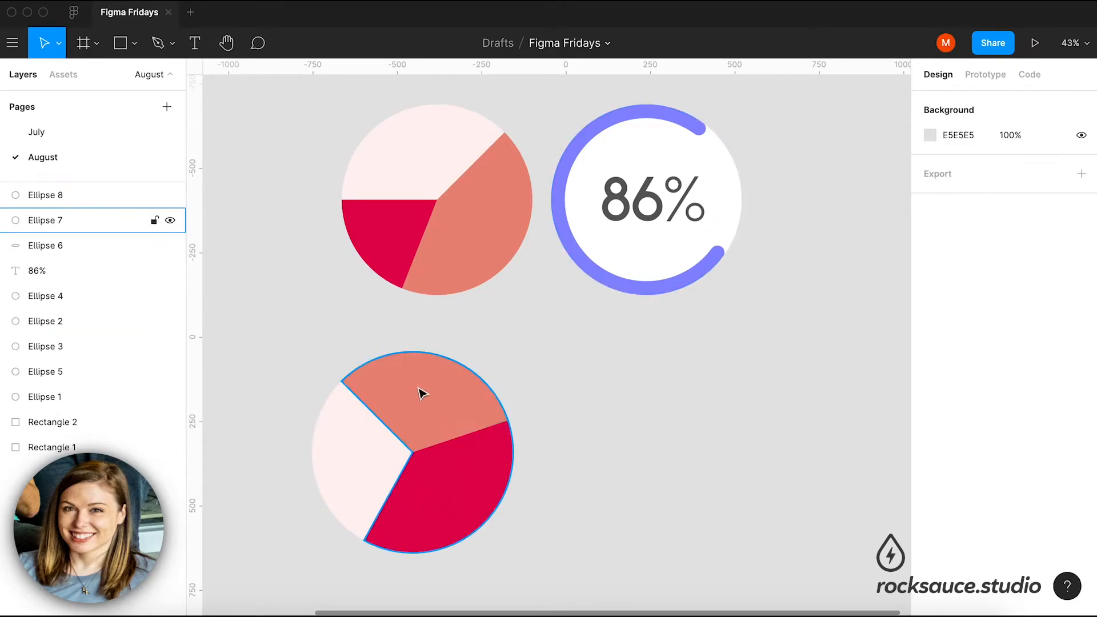
pyautogui.click(590, 439)
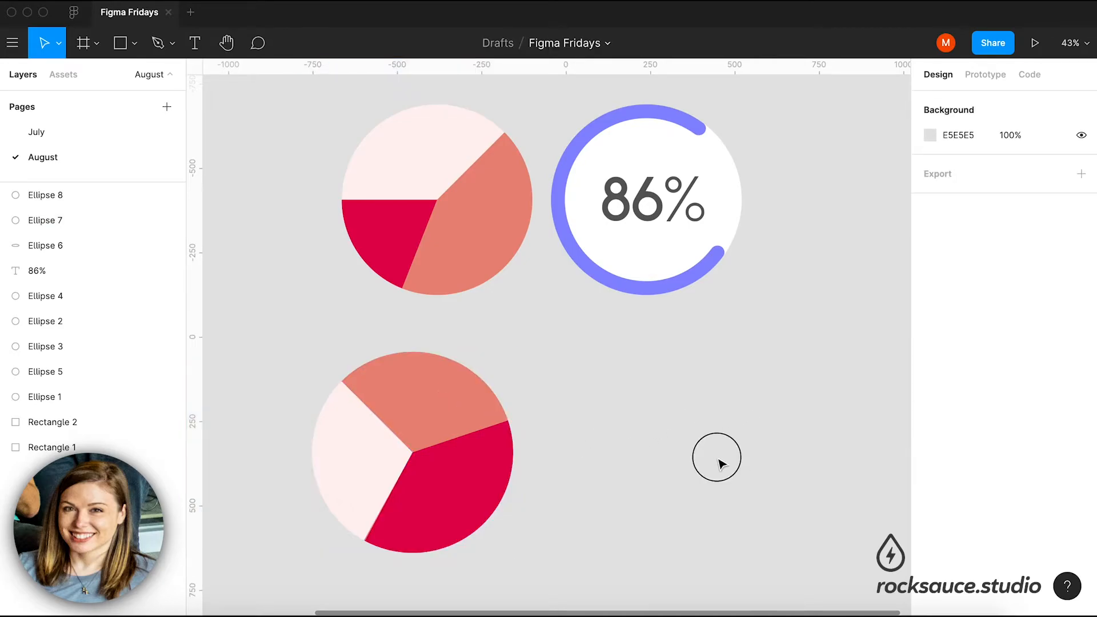
pyautogui.click(119, 43)
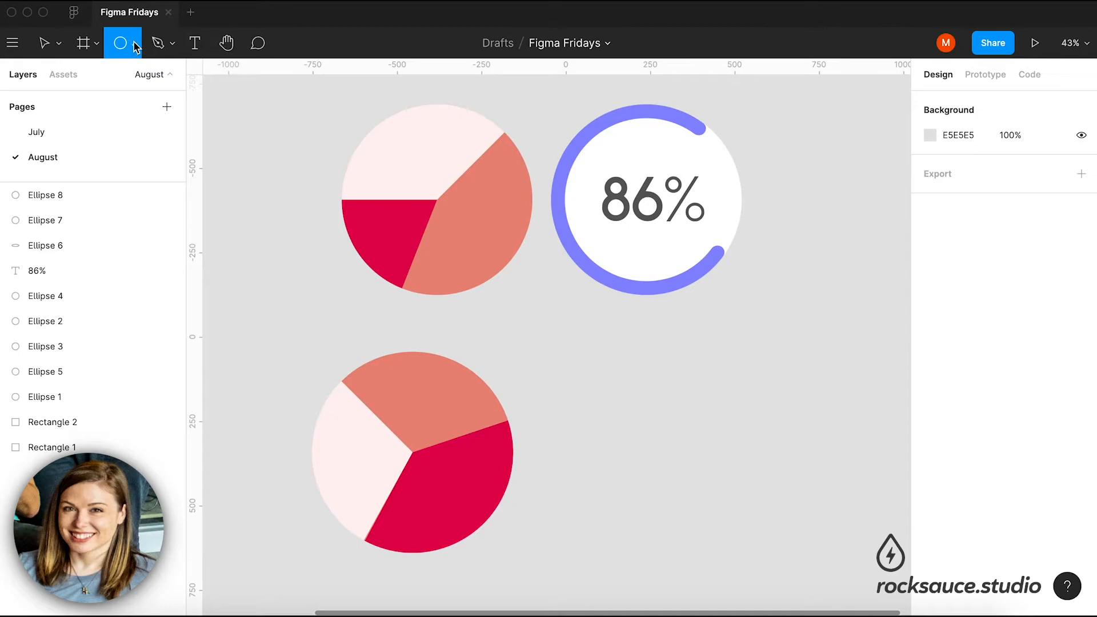
pyautogui.click(137, 43)
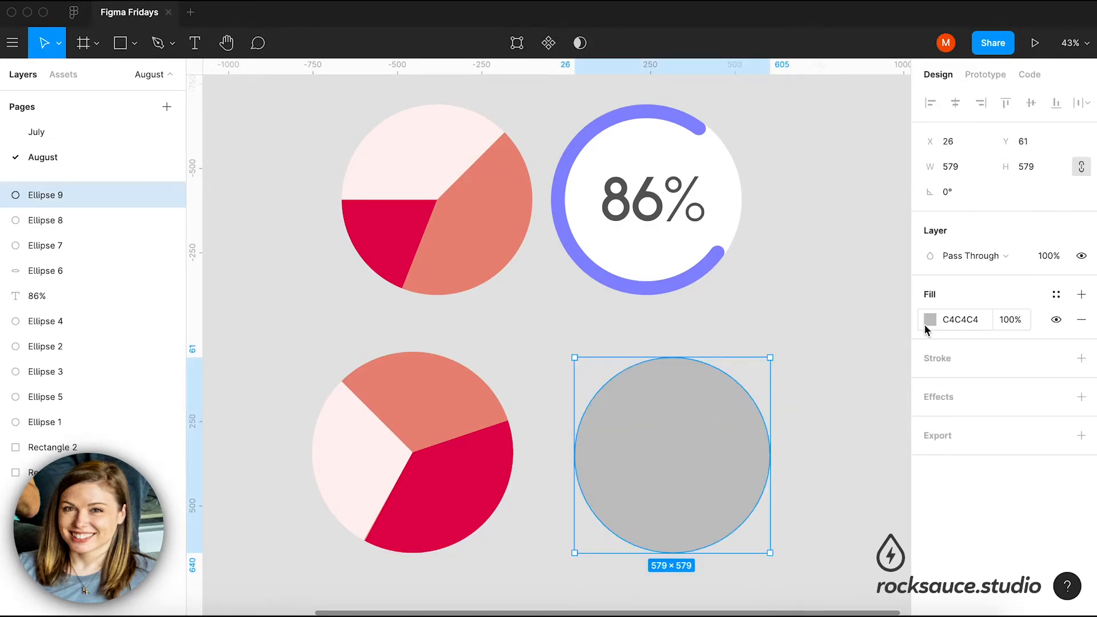
# - Fill the new circle white FFFFFF, duplicate it, and colour the copy purple 8A8EFE
pyautogui.click(930, 319)
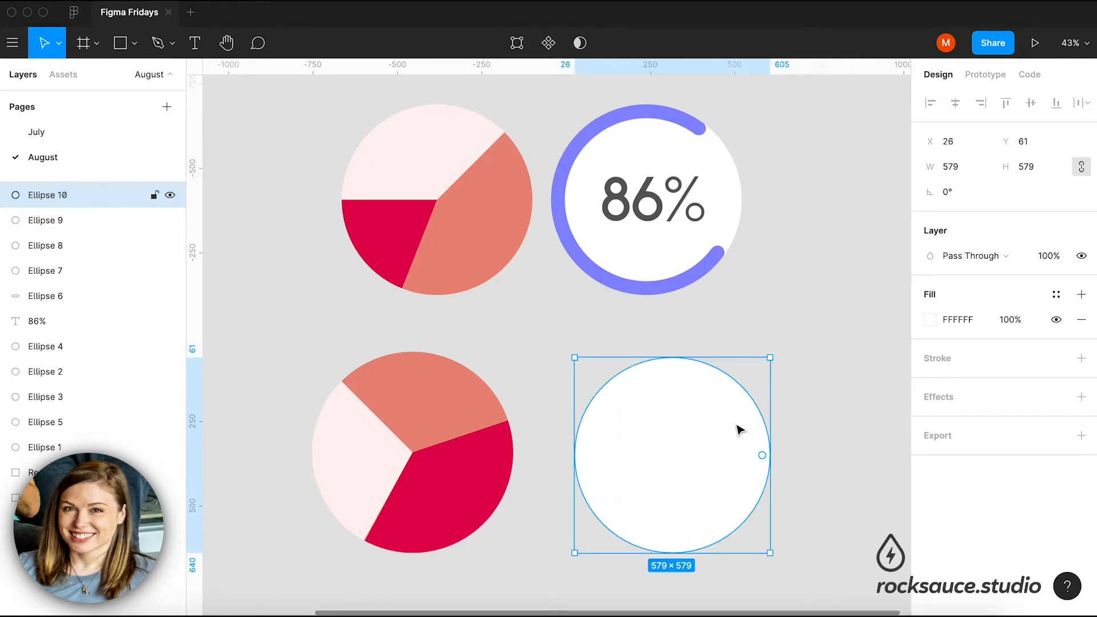
pyautogui.scroll(-3)
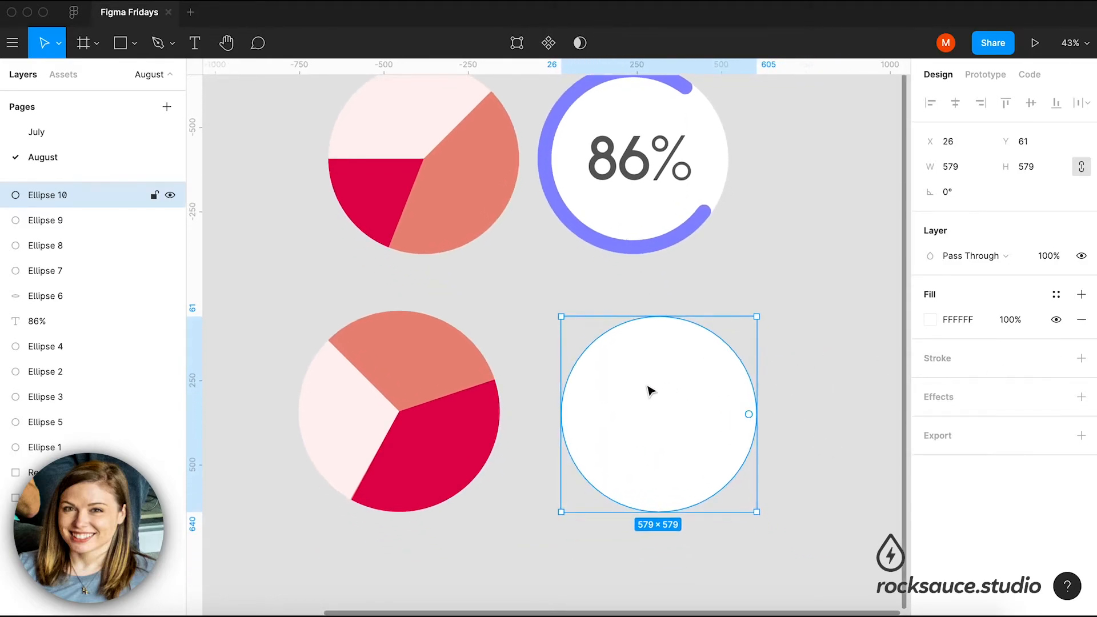
pyautogui.moveTo(704, 362)
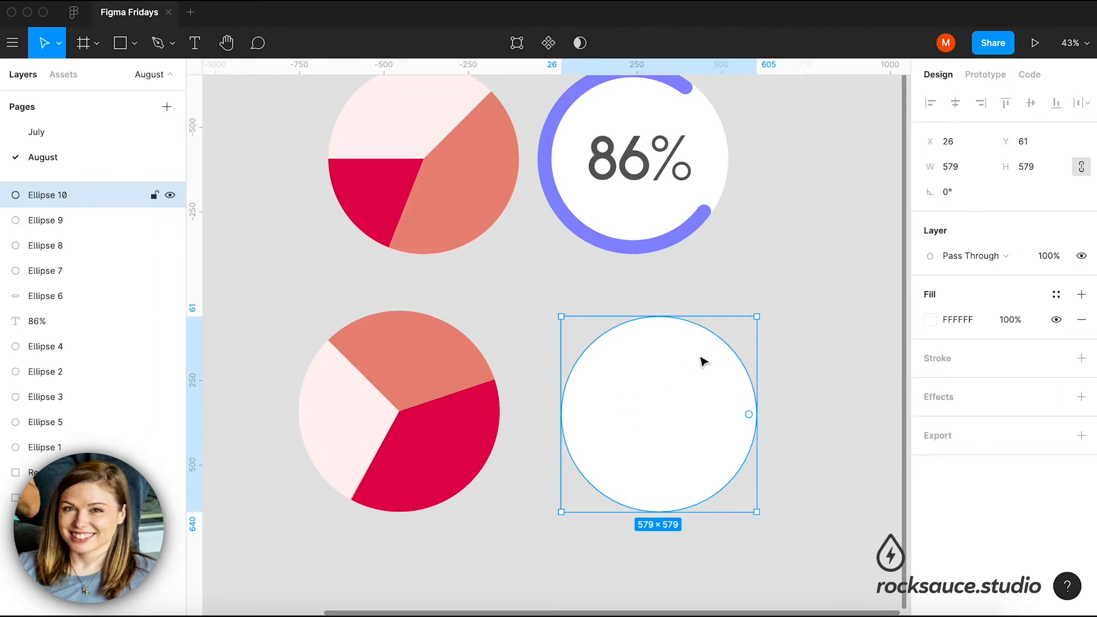
pyautogui.click(930, 318)
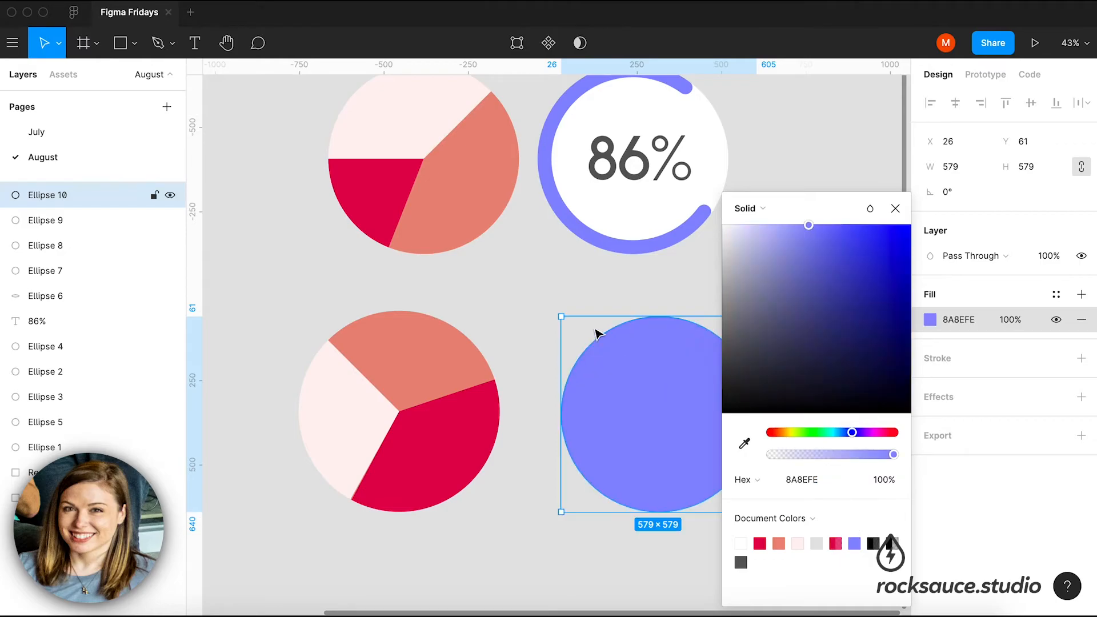
# - Close the colour picker before trimming the purple circle into an arc
pyautogui.click(895, 209)
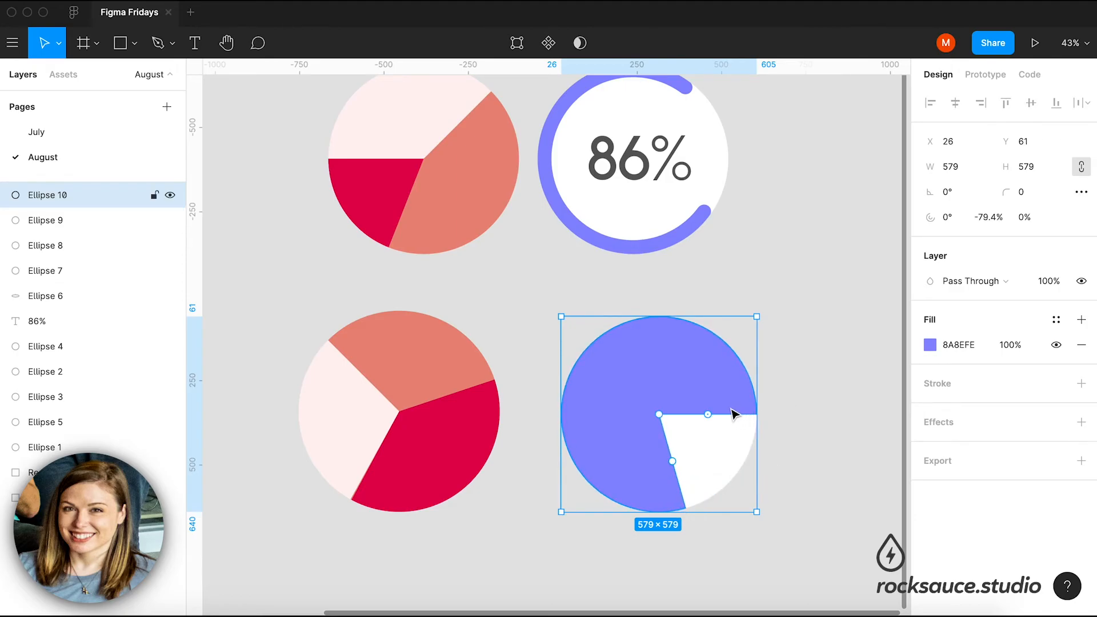
pyautogui.moveTo(677, 420)
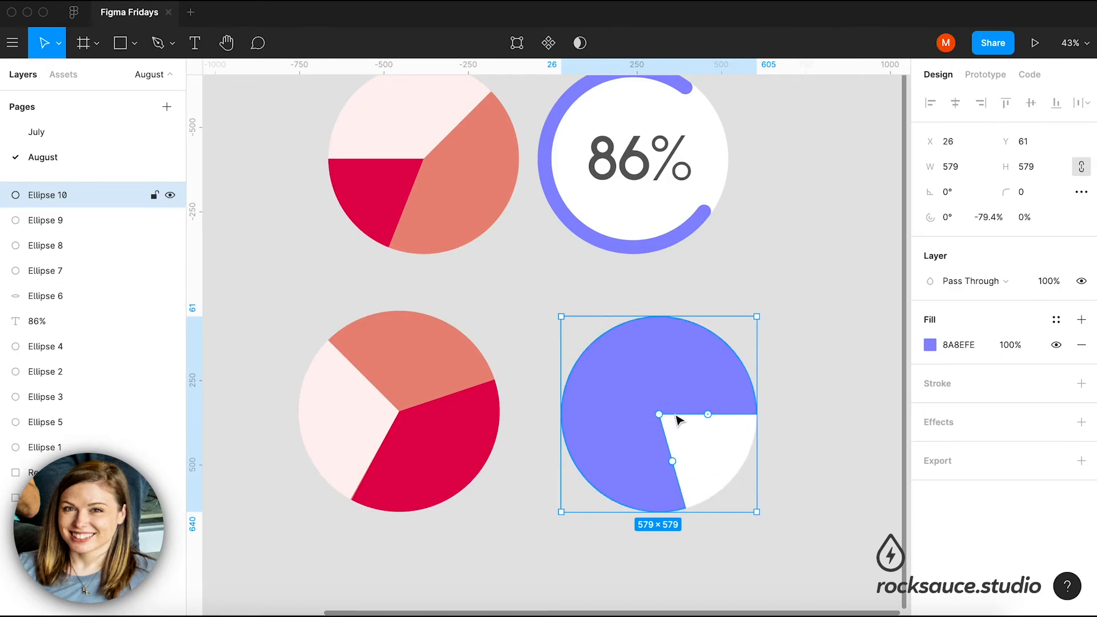
pyautogui.moveTo(658, 415)
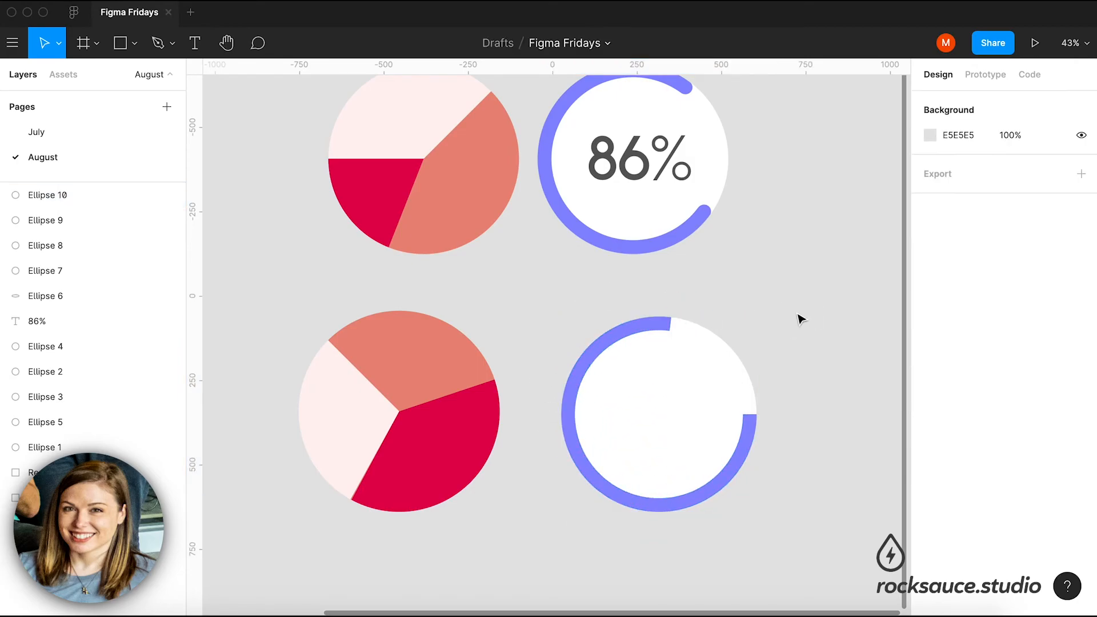
# - Select the purple arc, set Corner Radius to 26, then deselect to view the rounded ring
pyautogui.click(658, 413)
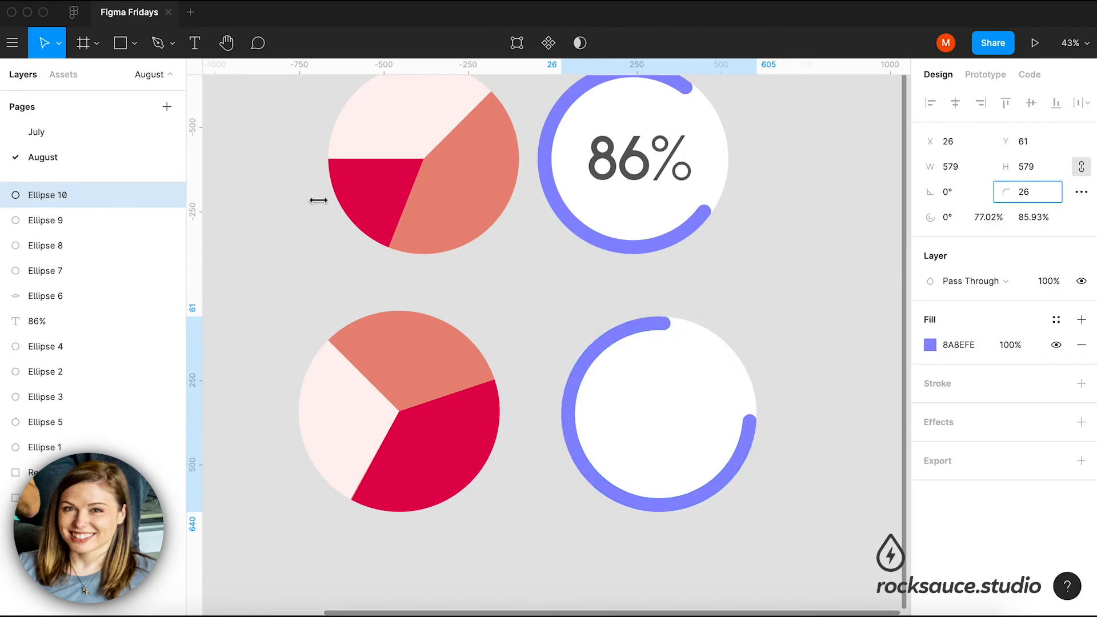
pyautogui.click(804, 312)
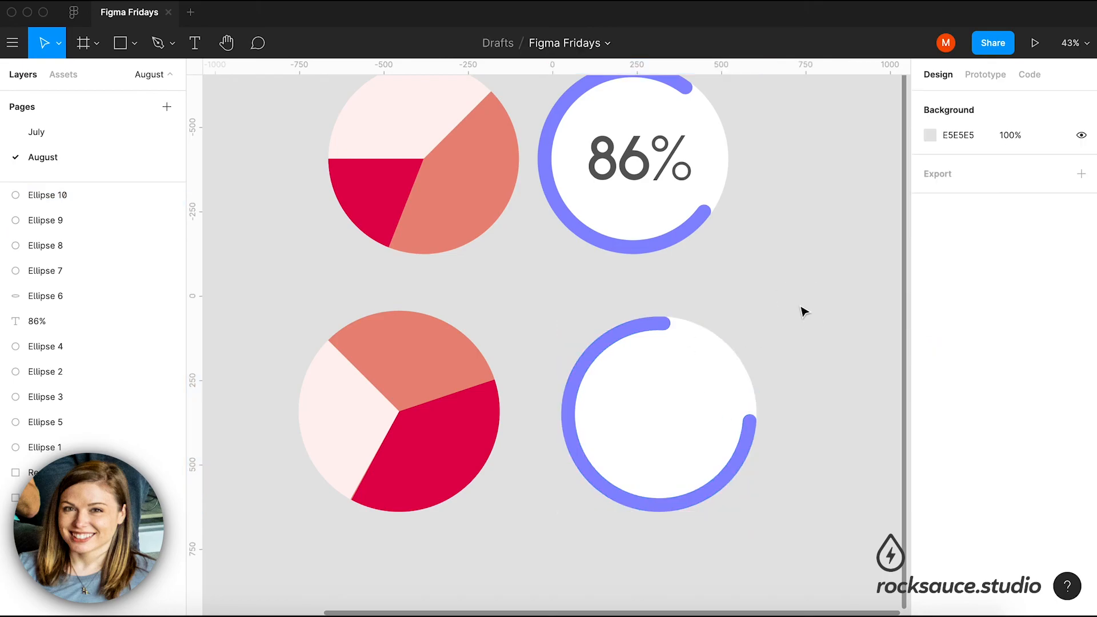